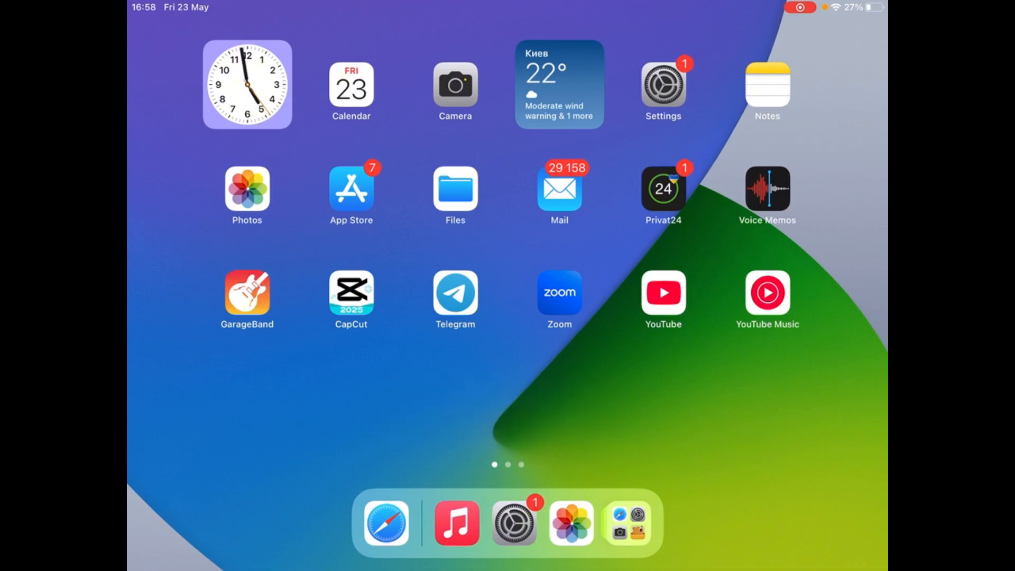
Open the Photos library from the Home Screen.
{"action": "left_click", "coordinate": [569, 521]}
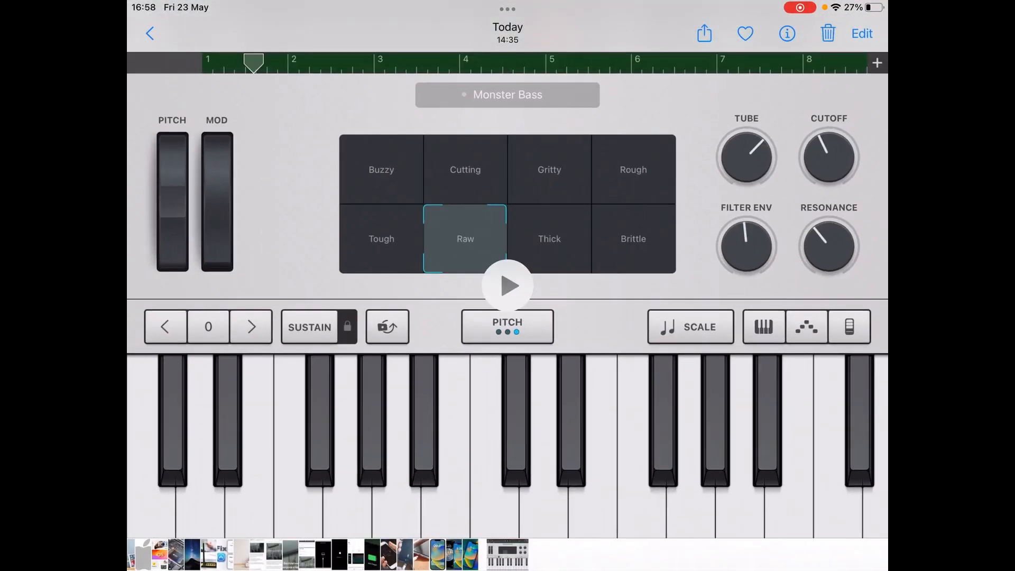
{"action": "left_click", "coordinate": [787, 33]}
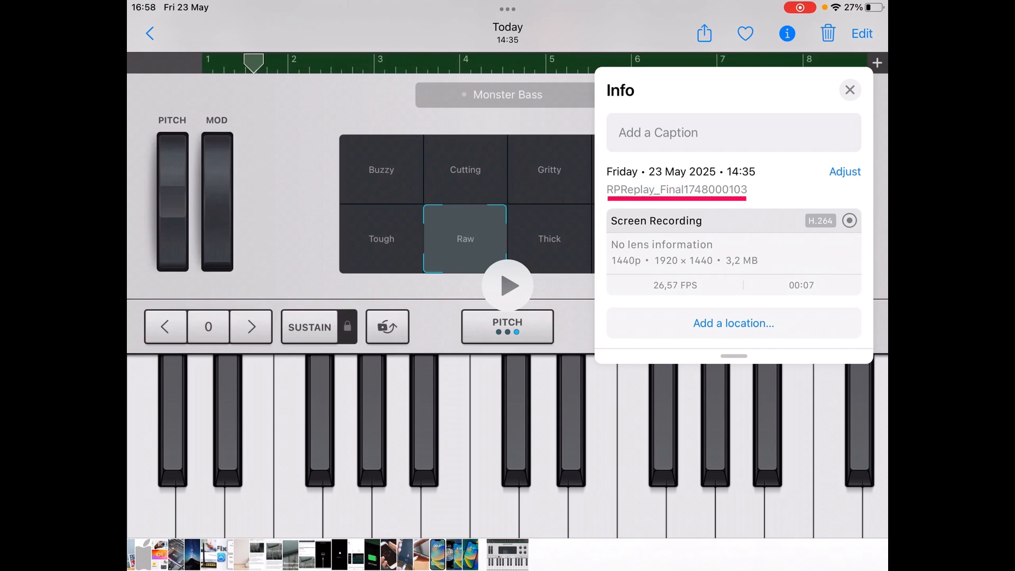
{"action": "left_click", "coordinate": [845, 171]}
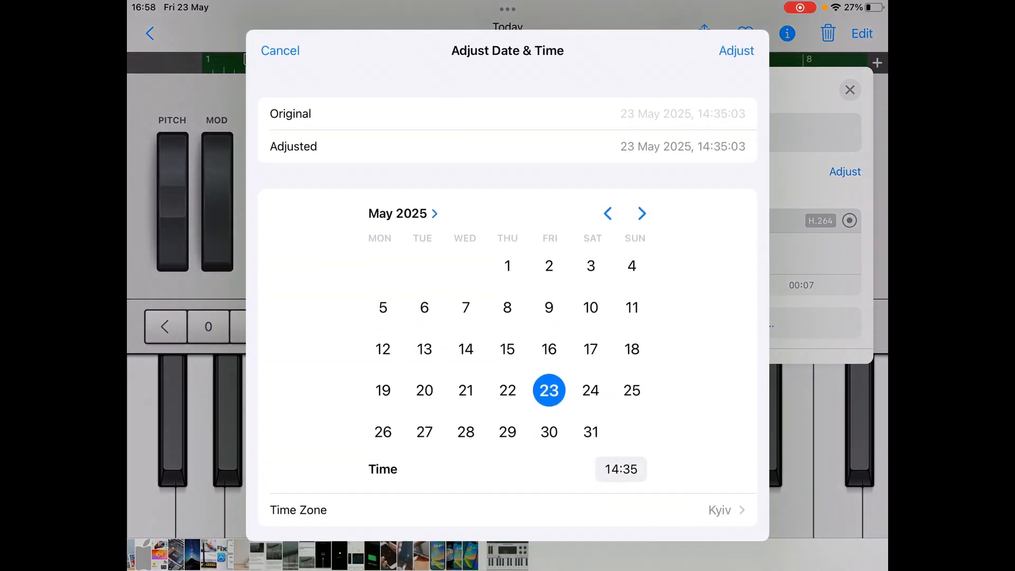
{"action": "scroll", "scroll_direction": "up", "scroll_amount": 3}
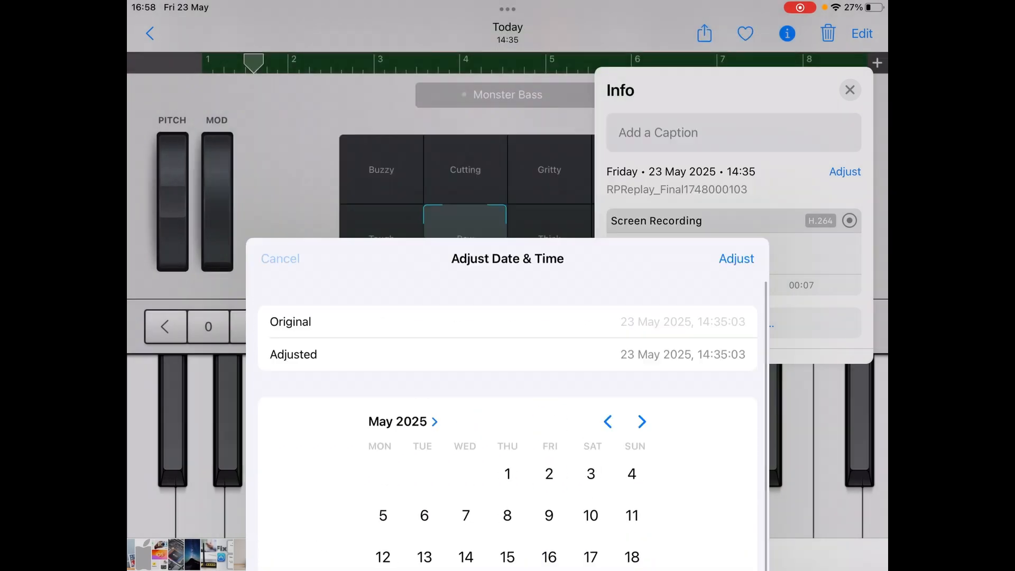
{"action": "left_click", "coordinate": [279, 258]}
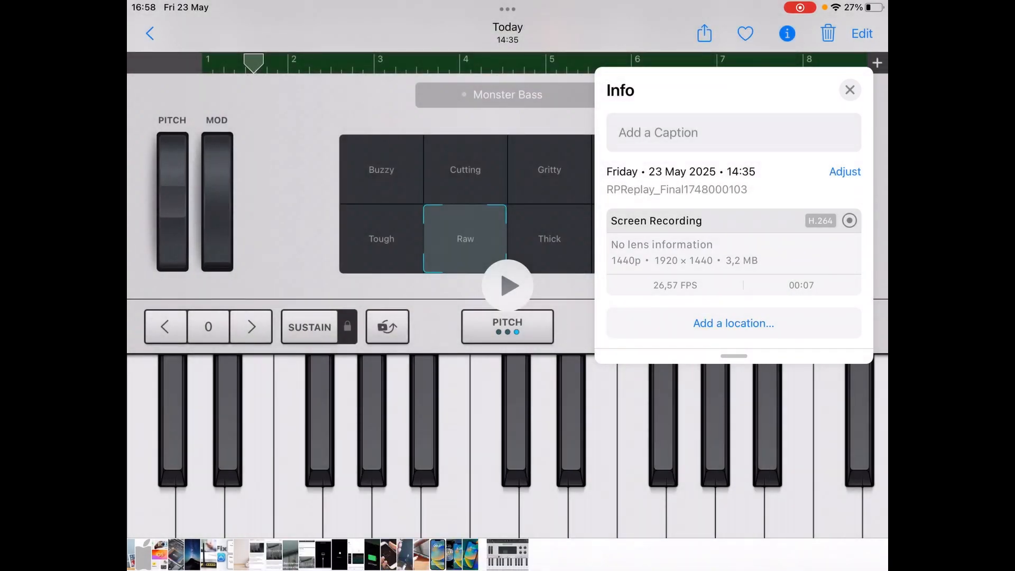
{"action": "left_click", "coordinate": [849, 89]}
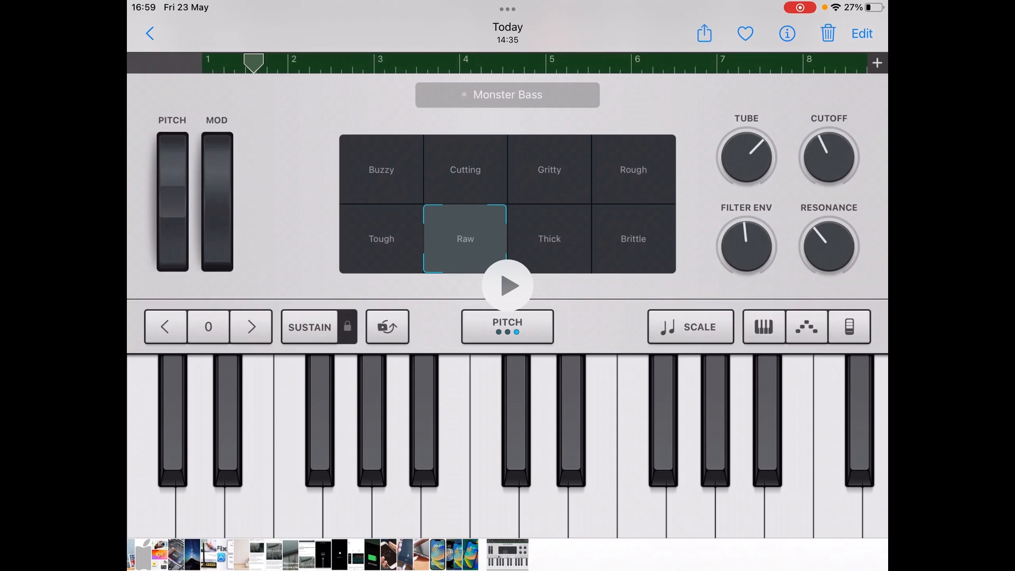
Share the screen recording and choose Save to Files for the copy.
{"action": "left_click", "coordinate": [704, 33]}
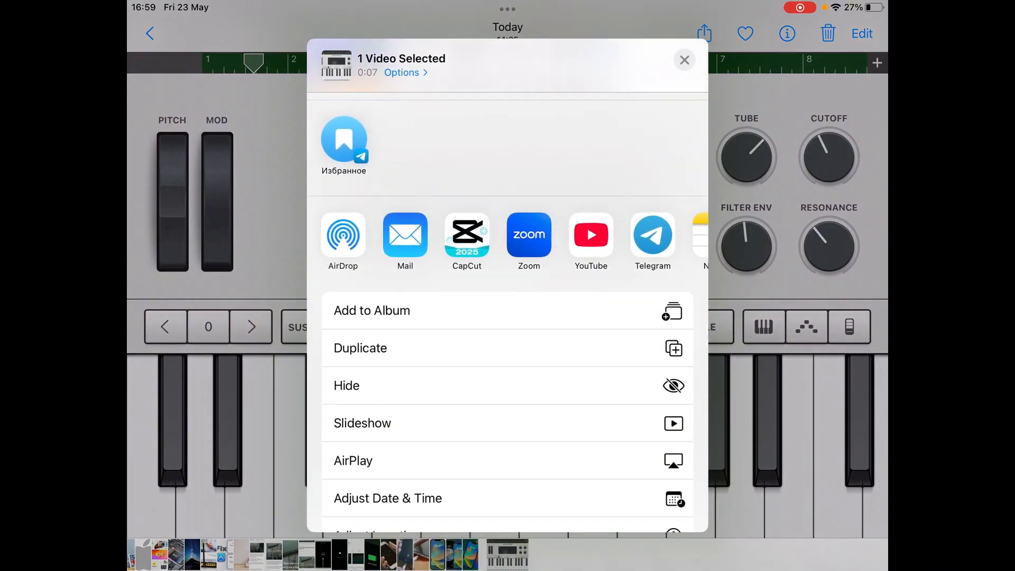
{"action": "scroll", "scroll_direction": "up", "scroll_amount": 3}
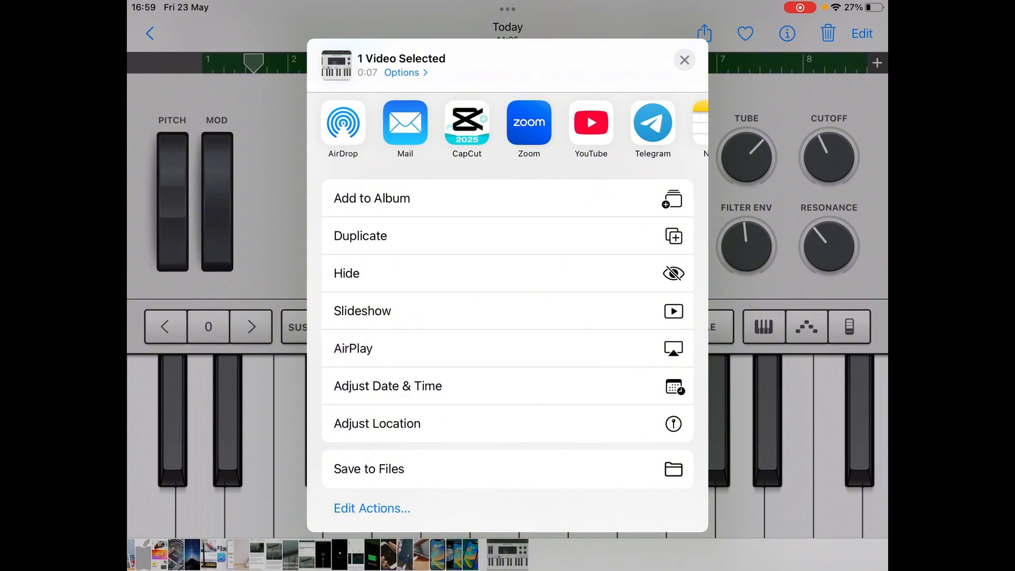
{"action": "left_click", "coordinate": [368, 468]}
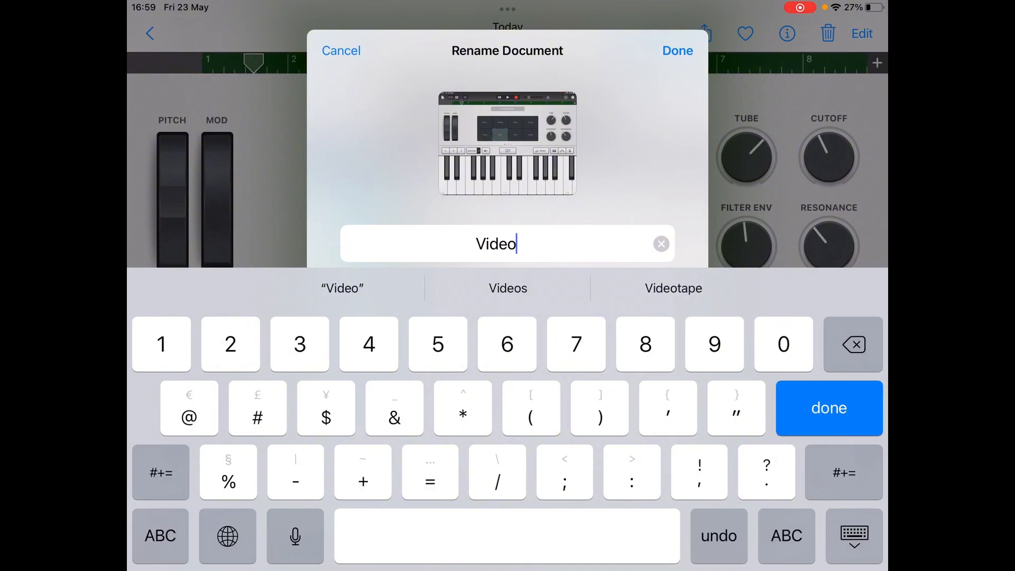
Confirm the name Video1 and save the copy to On My iPad.
{"action": "left_click", "coordinate": [677, 51]}
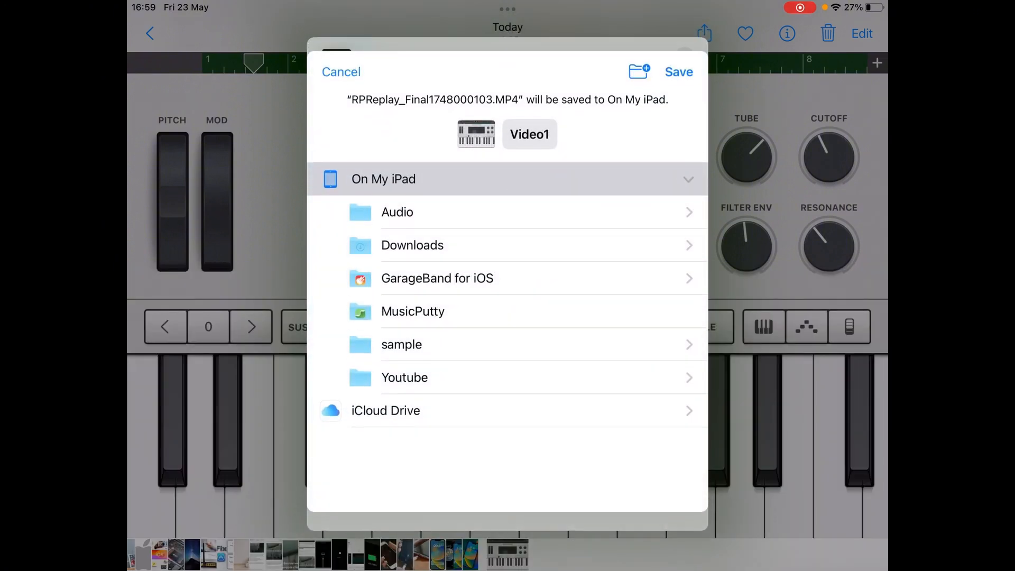
{"action": "left_click", "coordinate": [679, 71]}
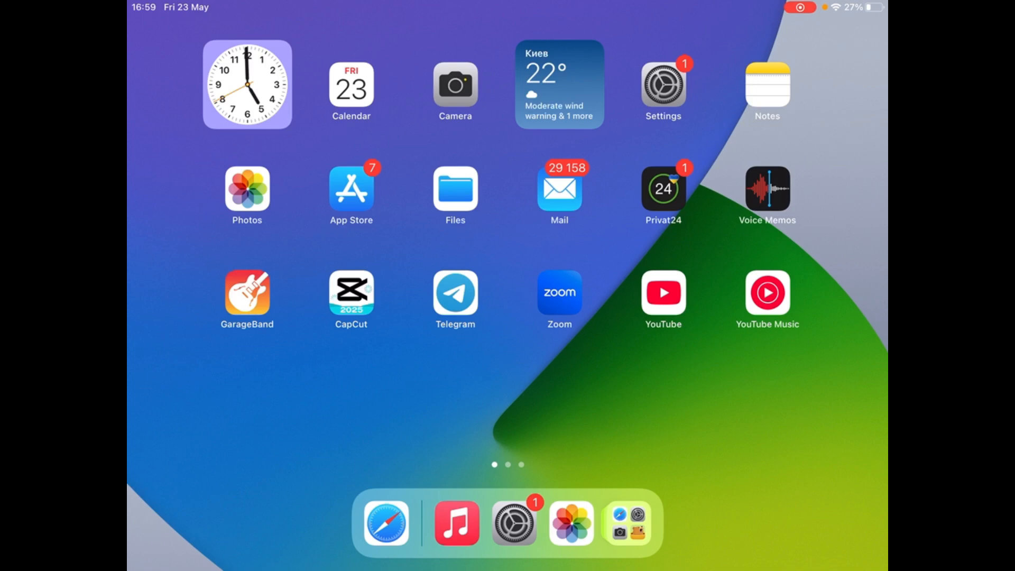
In Files, rename Video1 in On My iPad to Video2 by appending 2.
{"action": "left_click", "coordinate": [454, 196]}
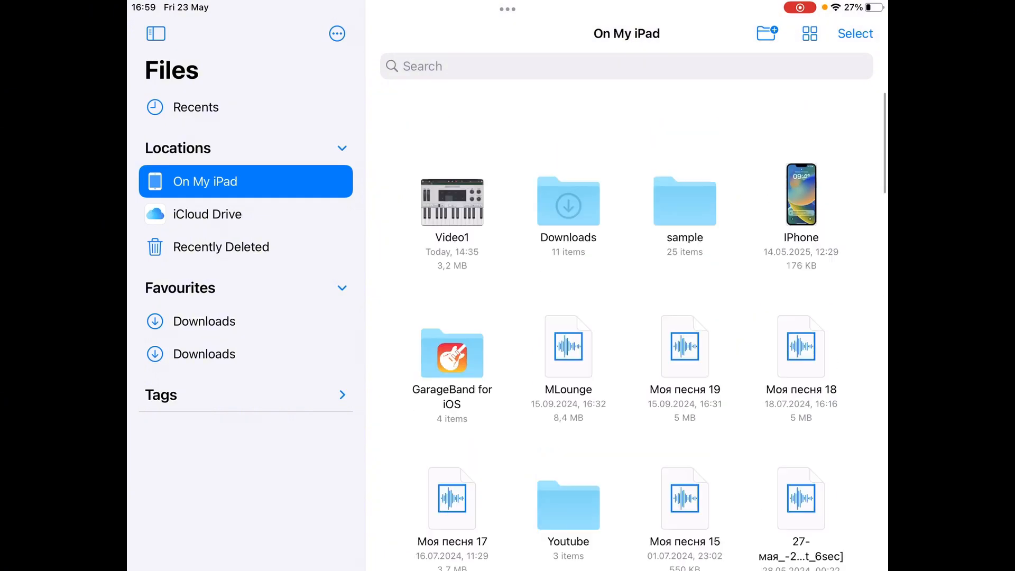
{"action": "scroll", "scroll_direction": "up", "scroll_amount": 3}
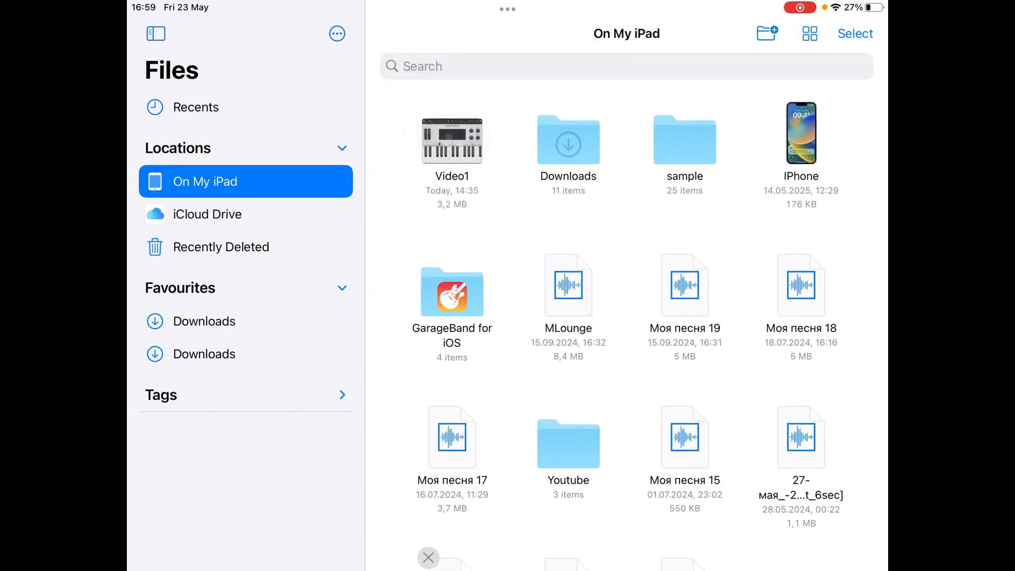
{"action": "right_click", "coordinate": [452, 141]}
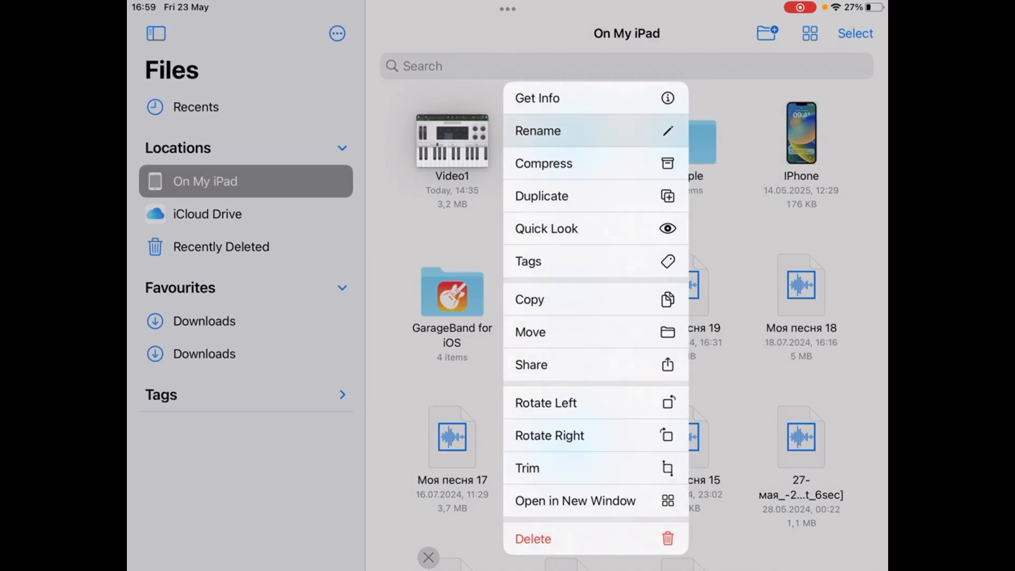
{"action": "left_click", "coordinate": [538, 130]}
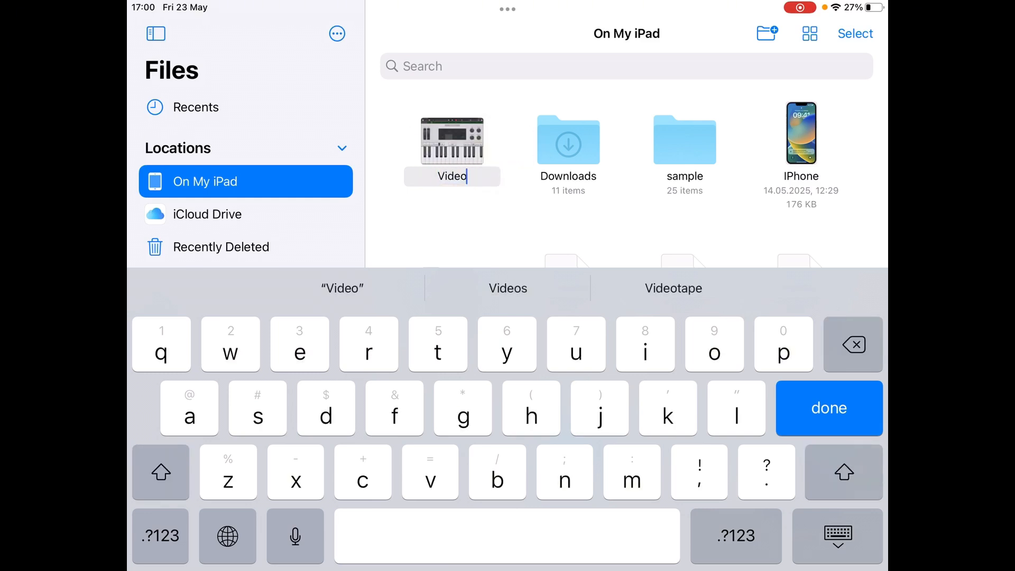
{"action": "type", "text": "2"}
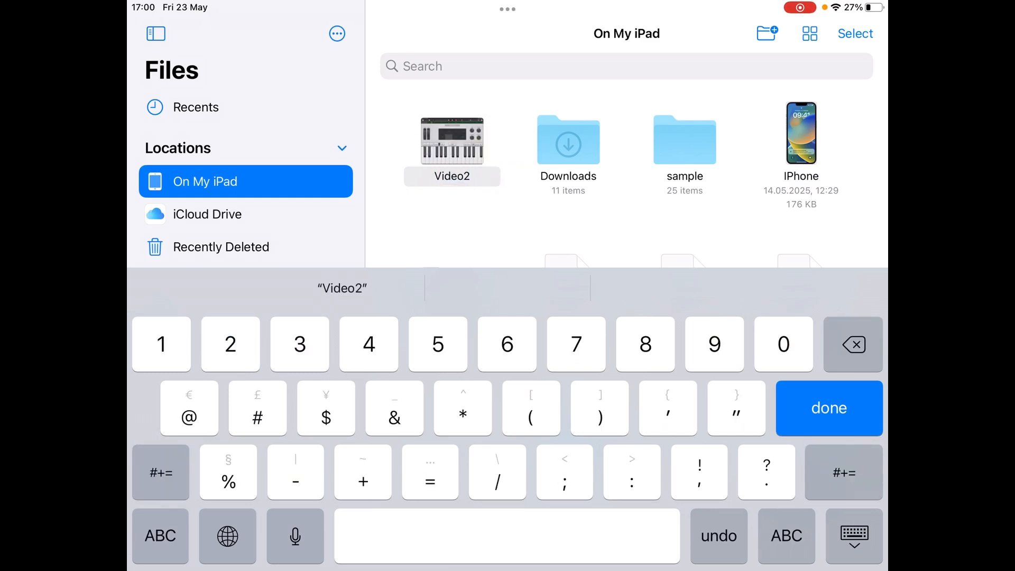
{"action": "left_click", "coordinate": [829, 408]}
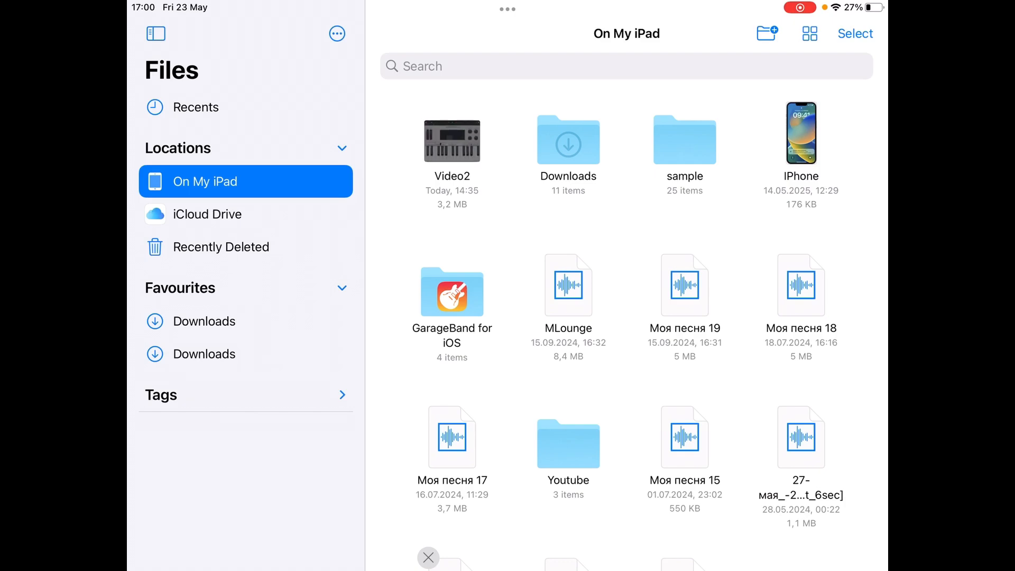
Share Video2 from Files and save it into the Photos library.
{"action": "right_click", "coordinate": [452, 140]}
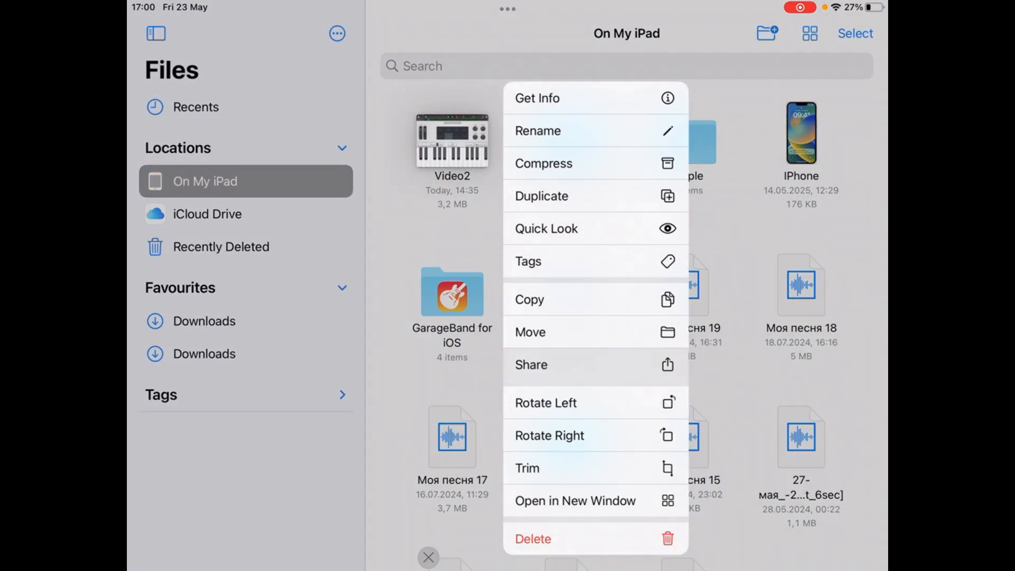
{"action": "left_click", "coordinate": [530, 365]}
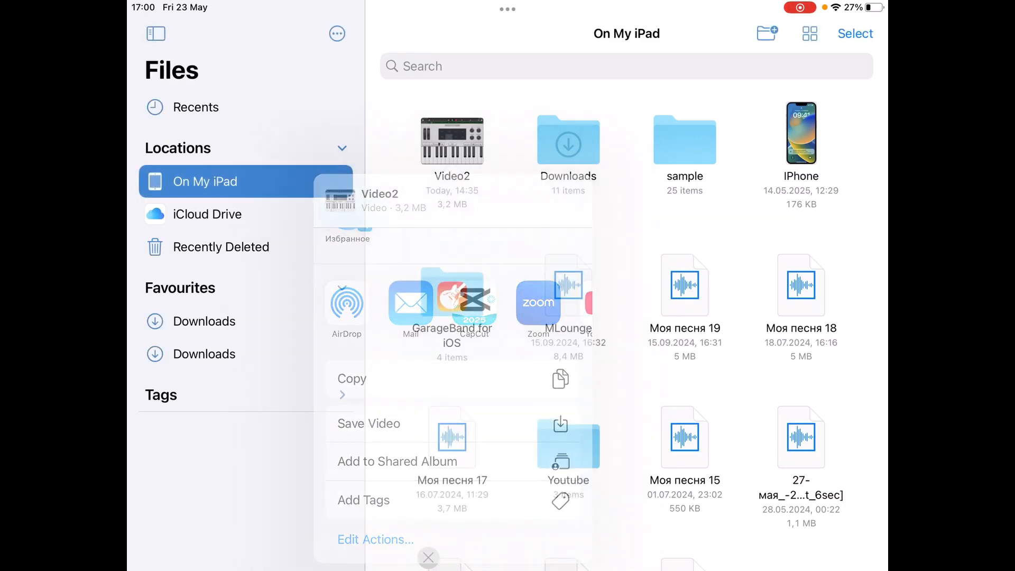
{"action": "left_click", "coordinate": [428, 557]}
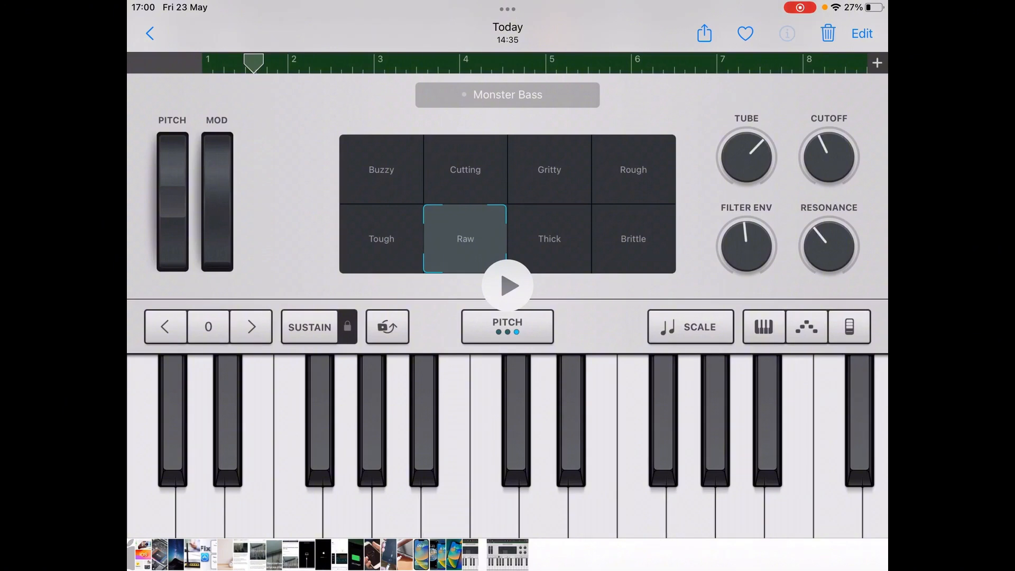
View the saved video's Info showing Video2, Saved from Files, then return Home.
{"action": "left_click", "coordinate": [787, 33]}
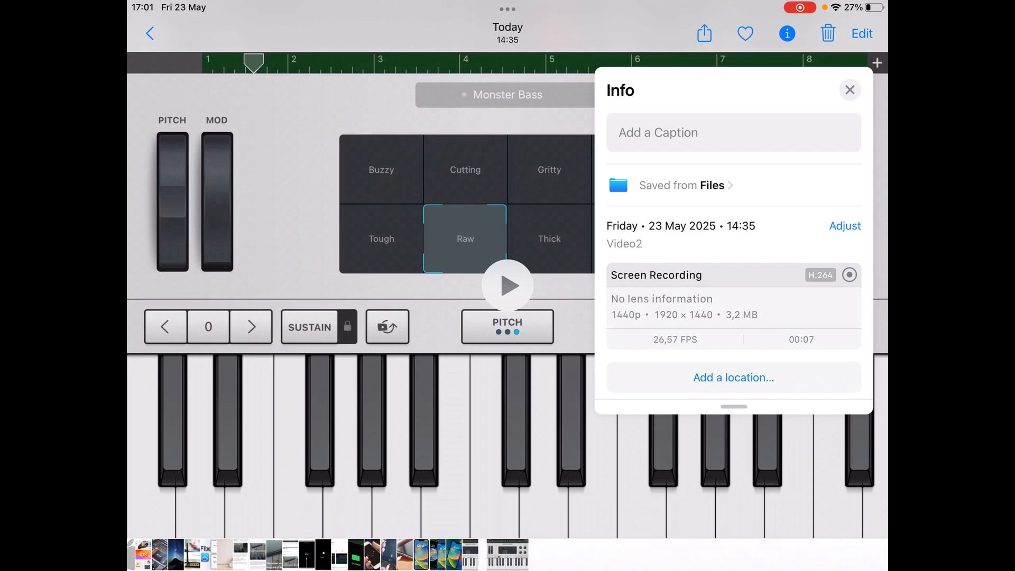
{"action": "key", "text": "home"}
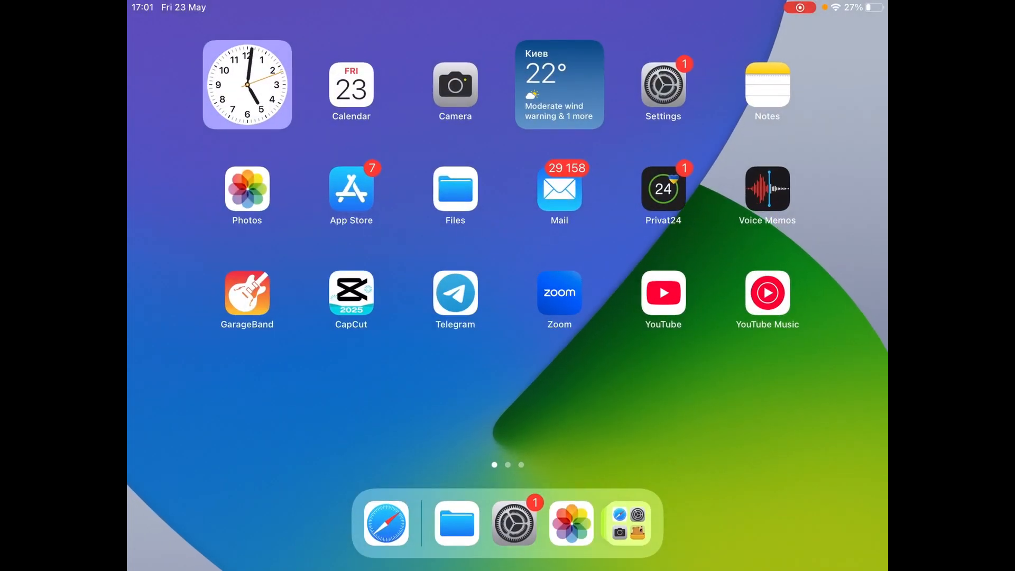